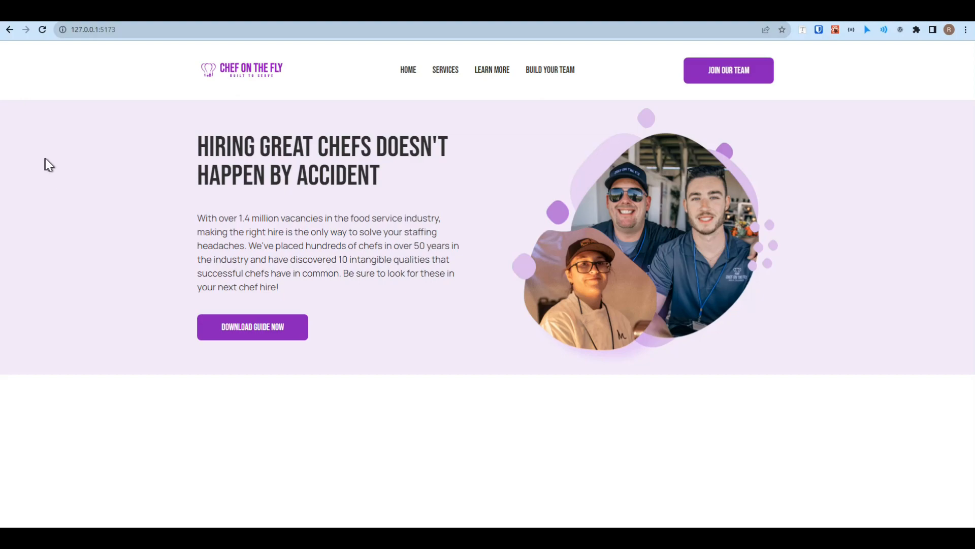
mouse_move(508, 103)
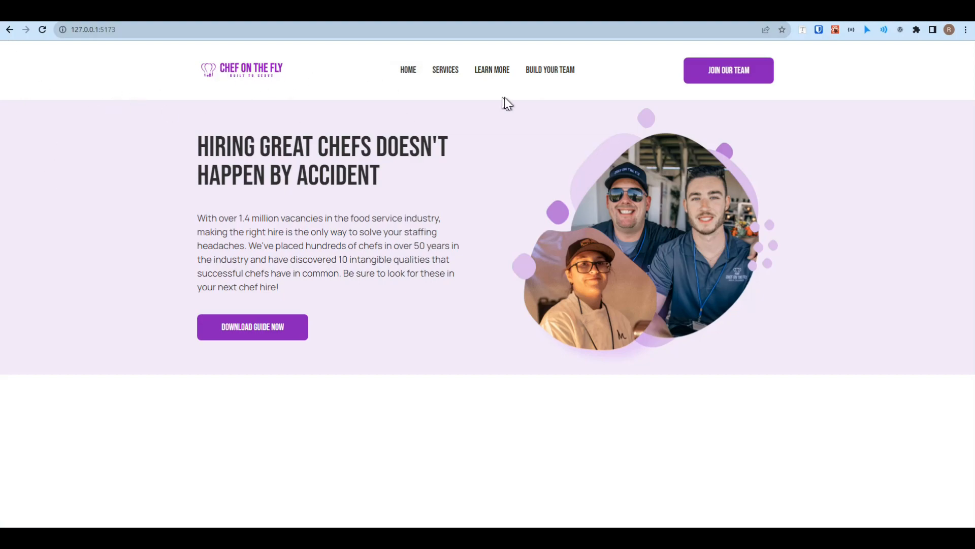
mouse_move(345, 128)
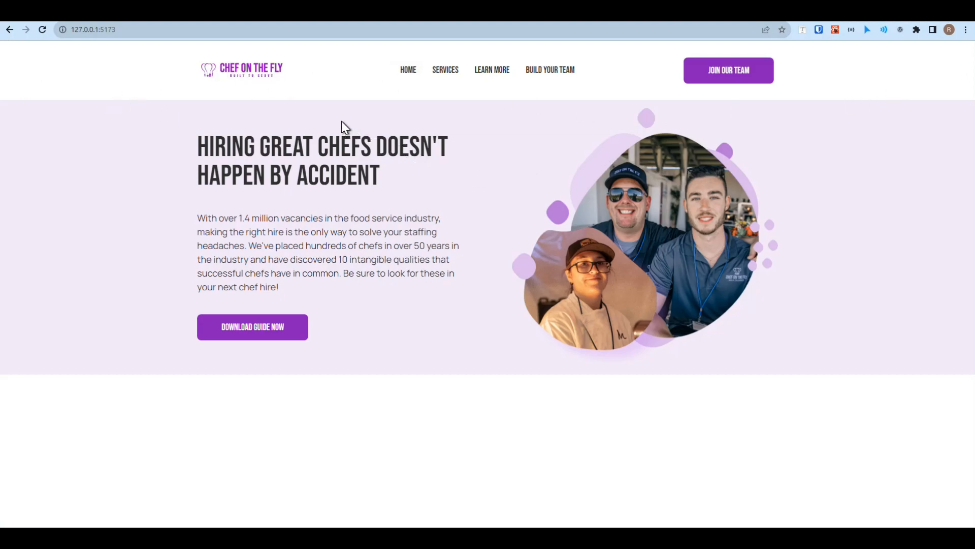
mouse_move(428, 98)
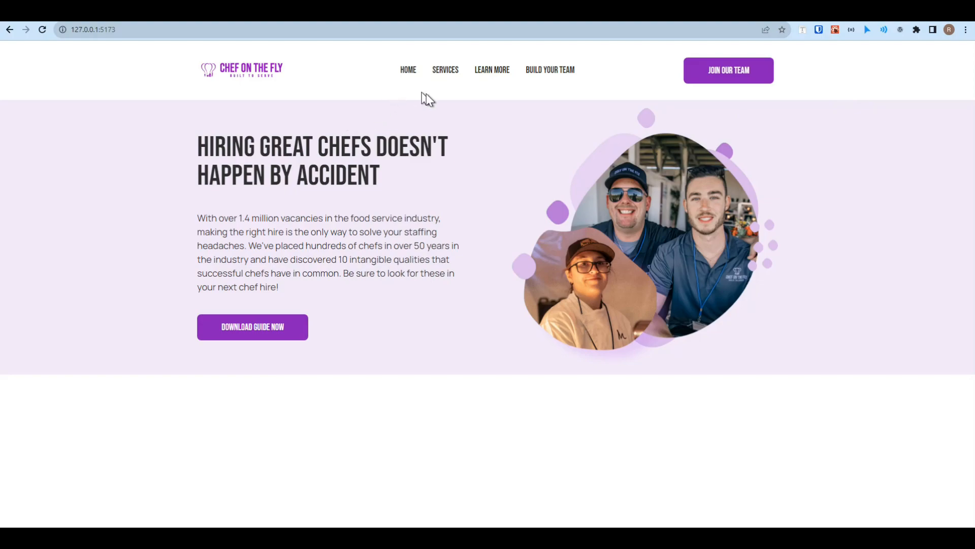
Step: Switch between the HOME and SERVICES navbar links to compare how the two routes render
left_click(445, 70)
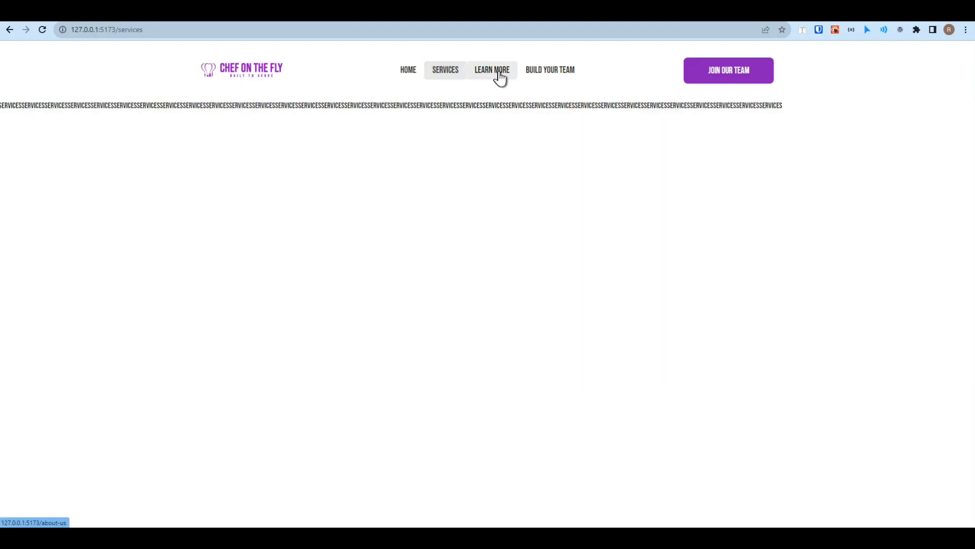
left_click(409, 71)
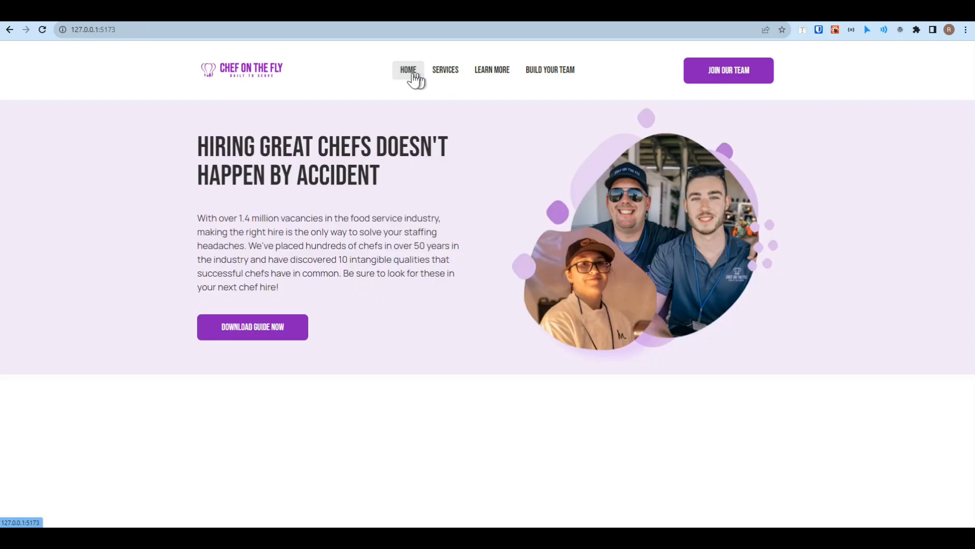
left_click(445, 70)
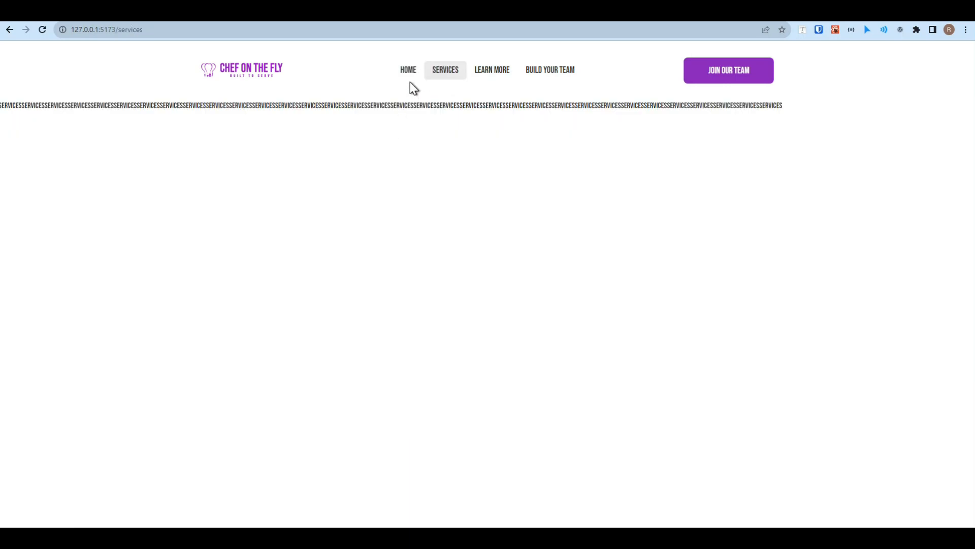
left_click(408, 70)
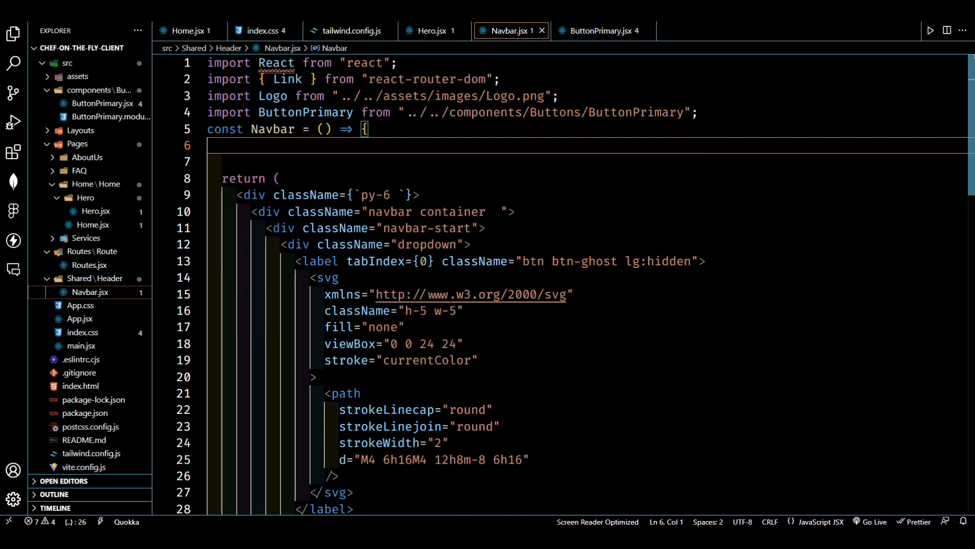
Step: Declare const homeUrl = useLocation().pathname; in Navbar.jsx with the useLocation import
type("const")
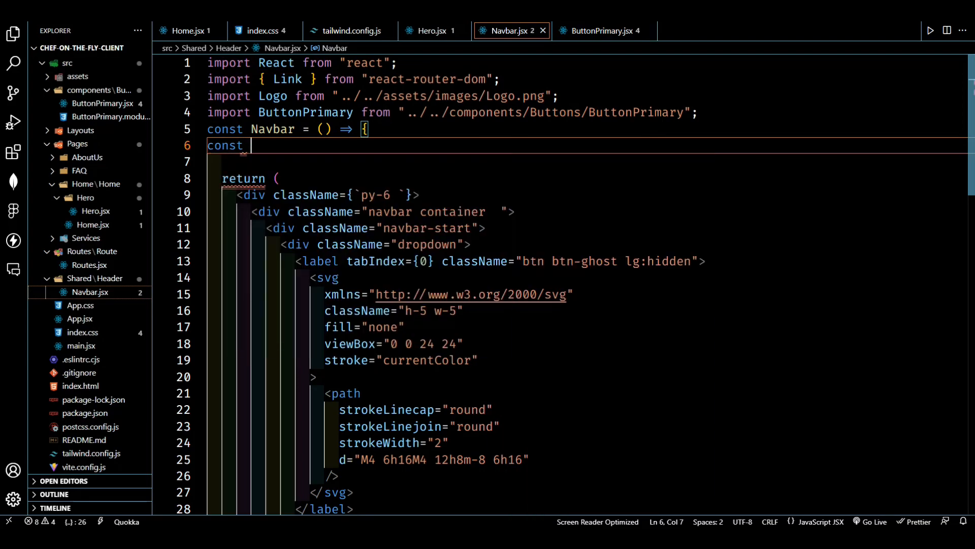
type("homeUrl = u")
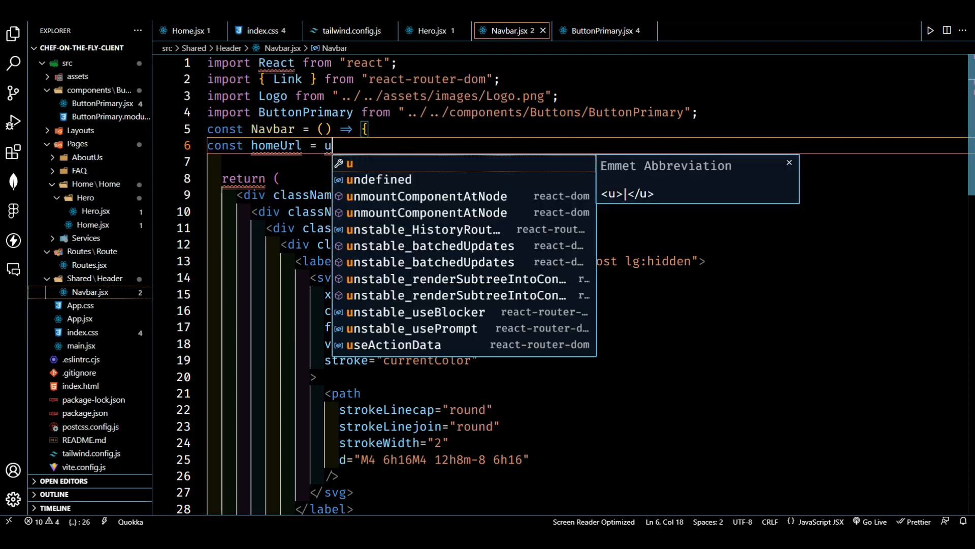
type("seLocation")
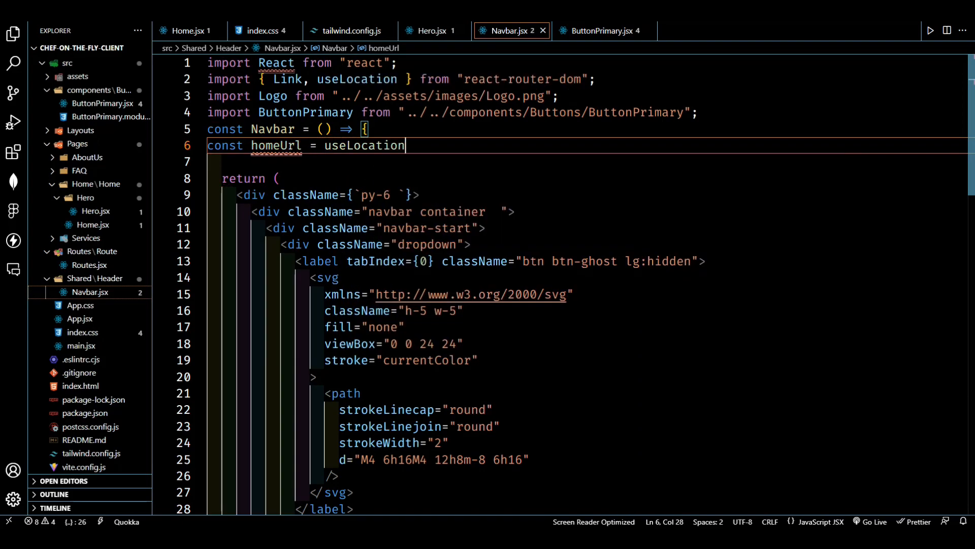
type("().")
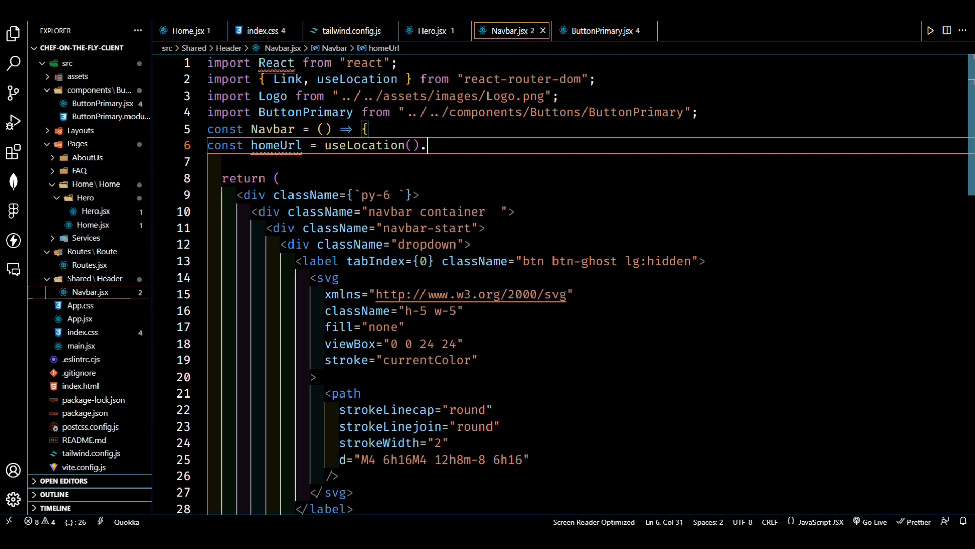
type("pathname;")
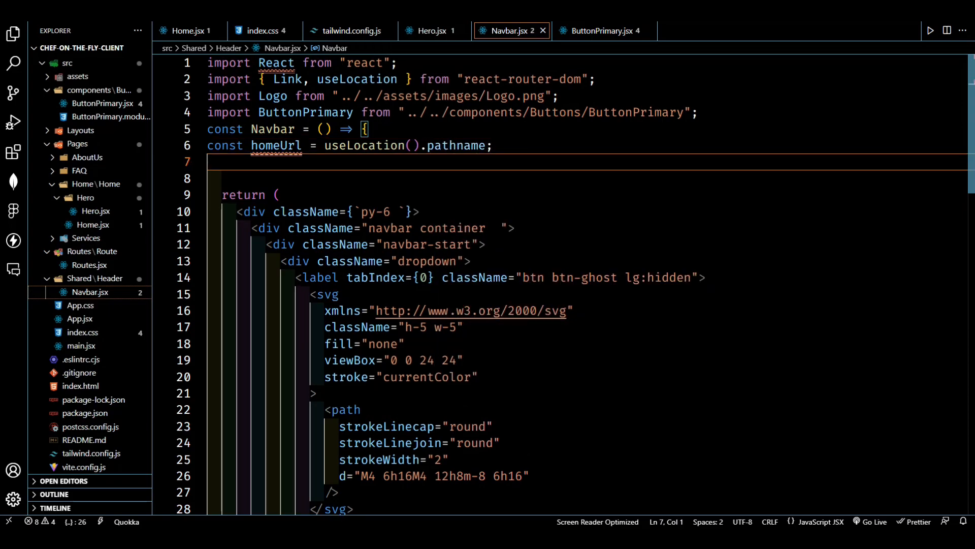
Step: Add console.log(homeUrl); to print the current path
type("console.log(object);")
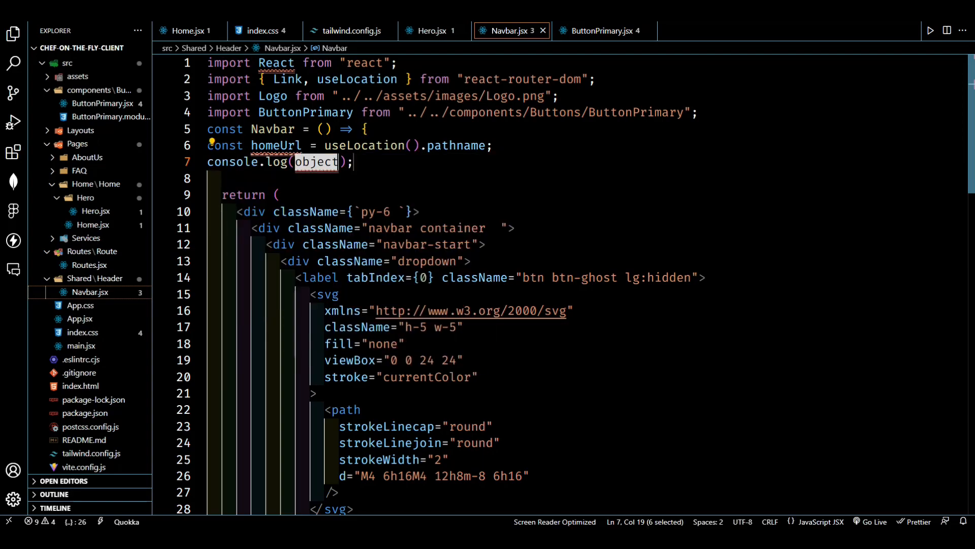
type("home")
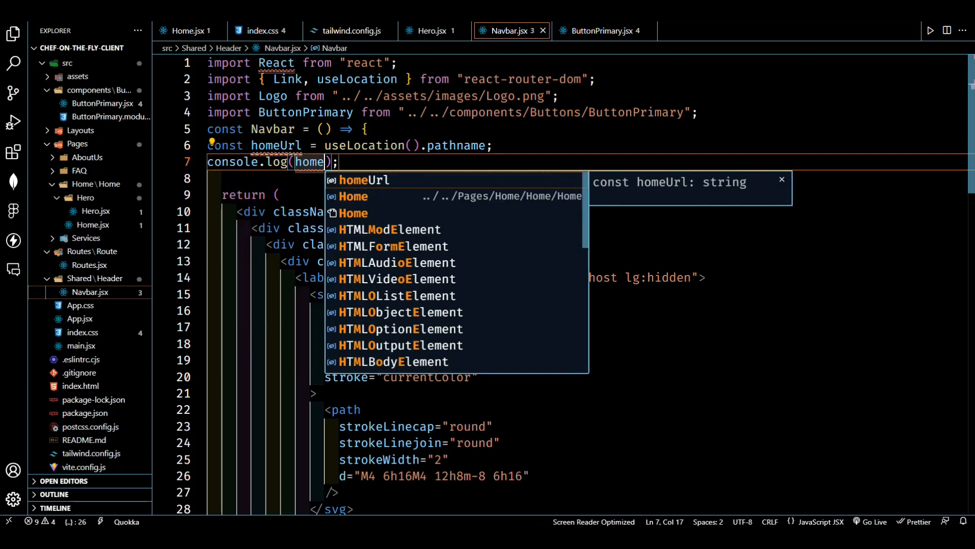
key("Tab")
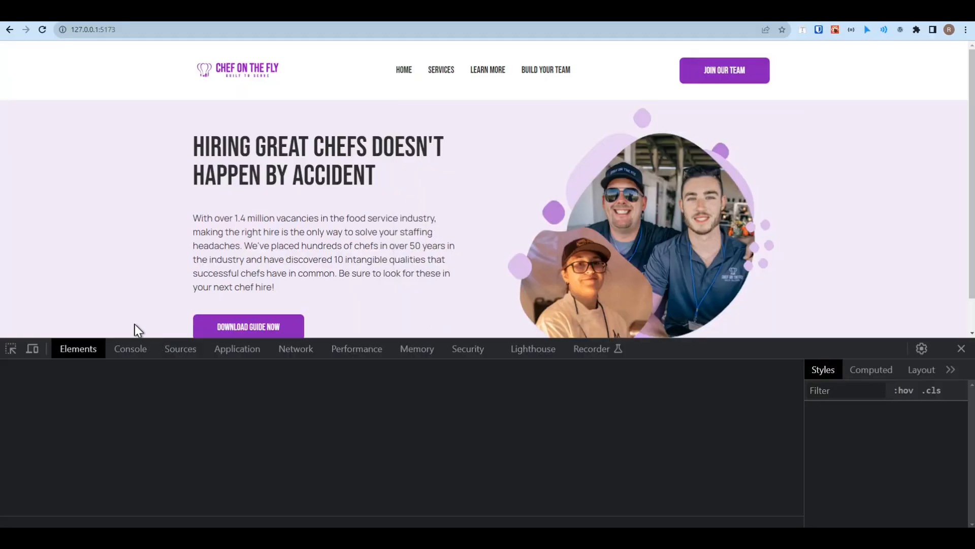
Step: Bring up Chrome's developer tools under the home page to inspect the logged path
left_click(130, 349)
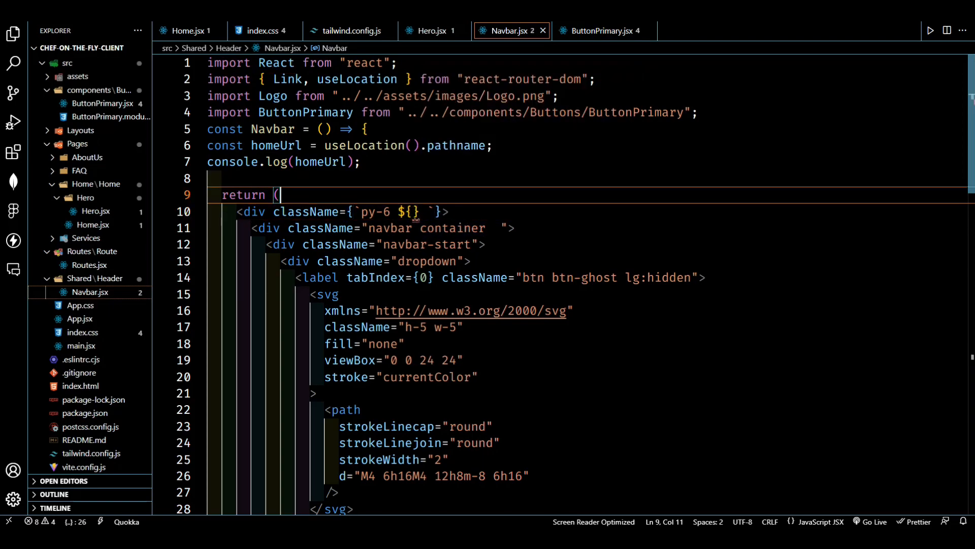
Step: Make the navbar className use bg-primary-10 when homeUrl is '/' and a plain background class otherwise, then save
left_click(411, 211)
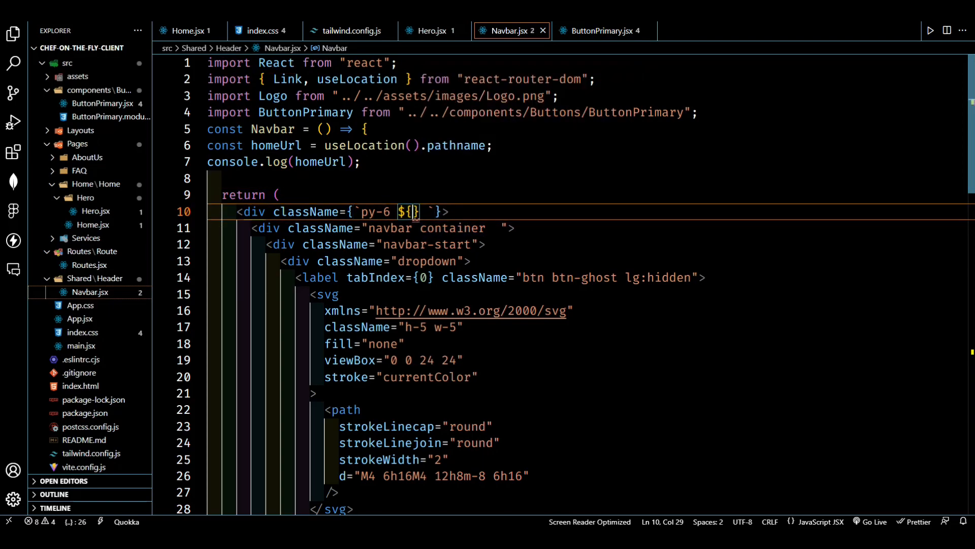
type("homeUrl === '/")
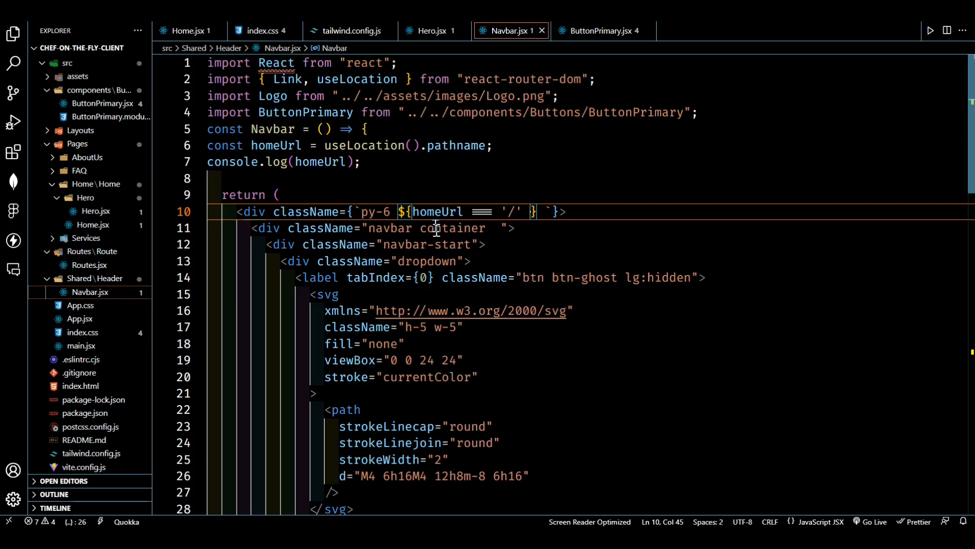
type("? \"")
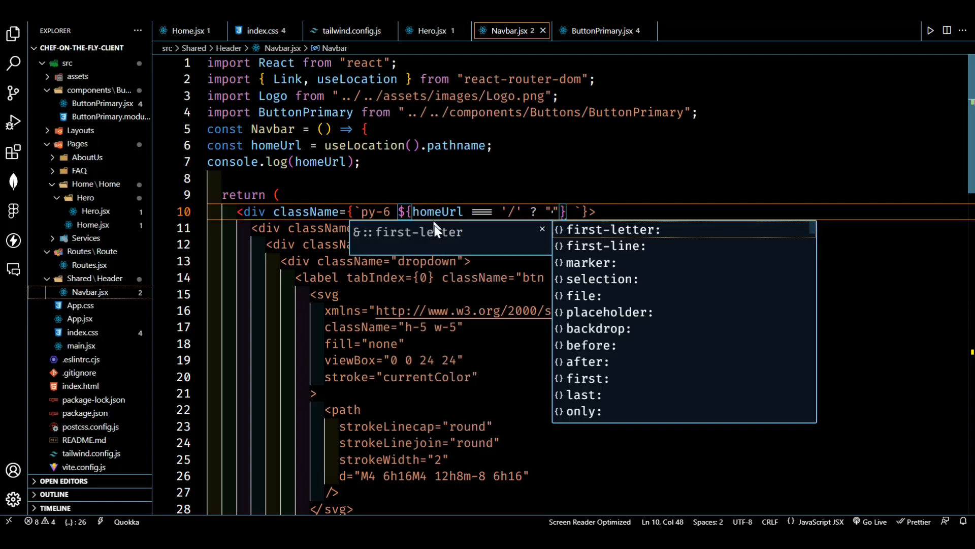
type("prima")
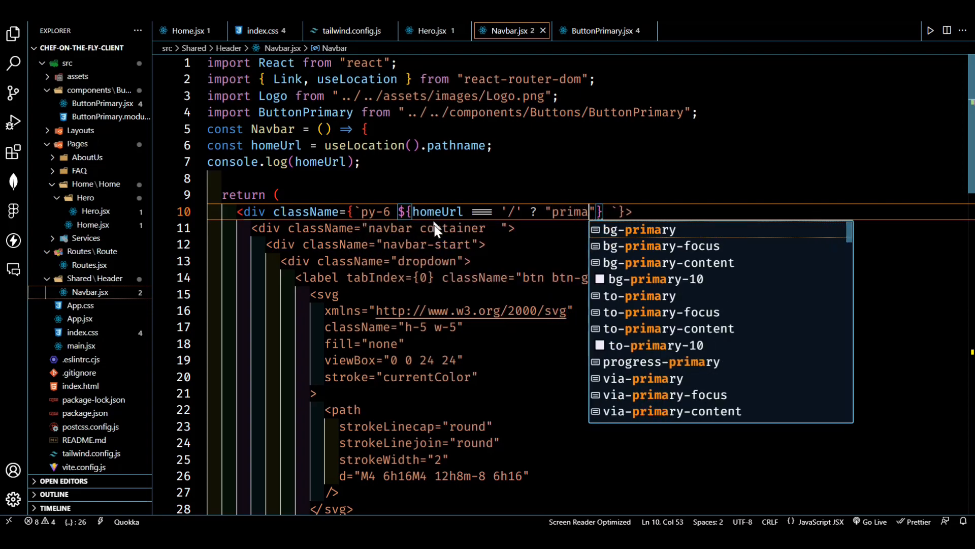
type("ry-10")
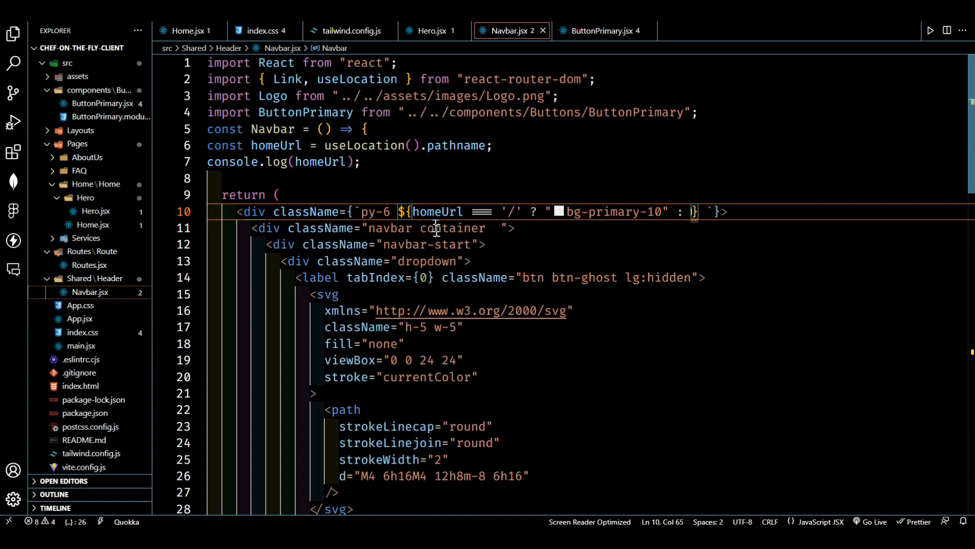
type("bag-ba")
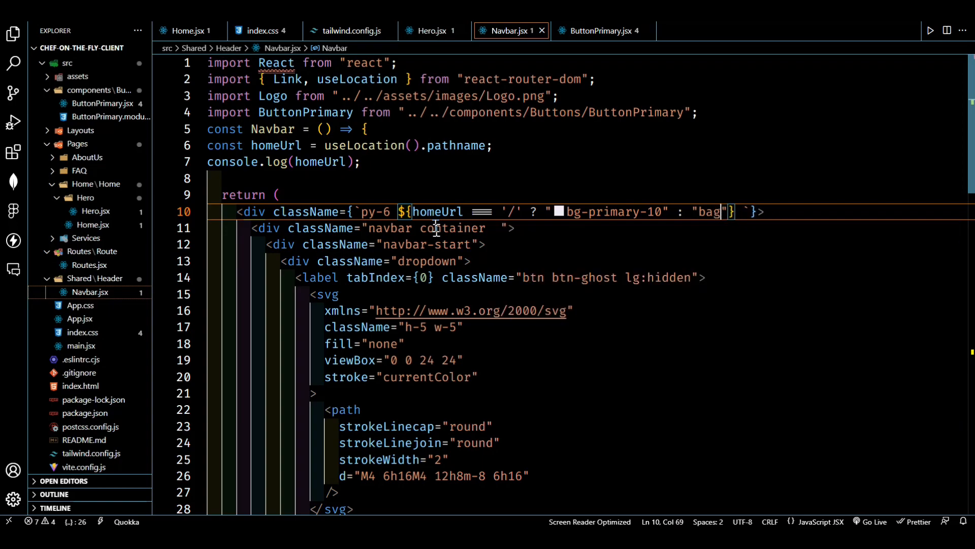
key("Backspace")
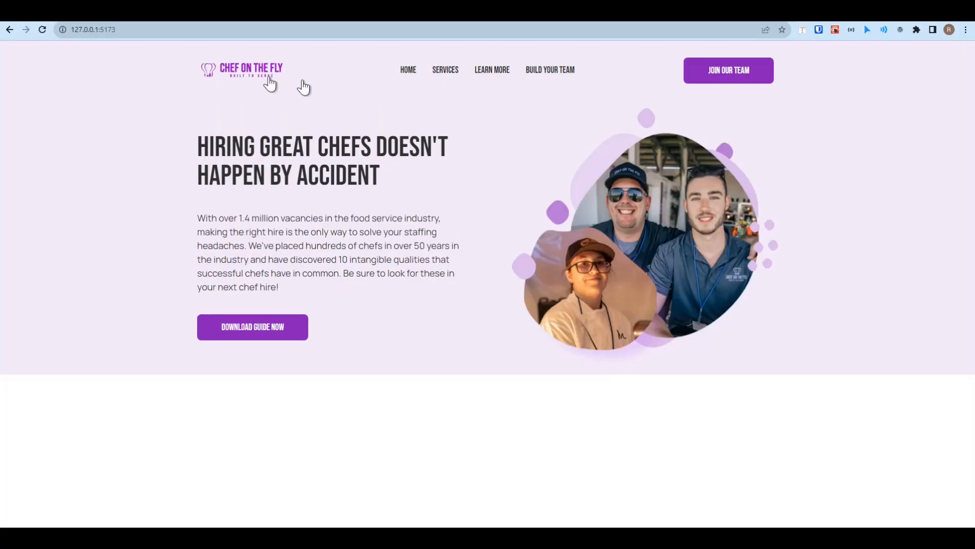
mouse_move(408, 70)
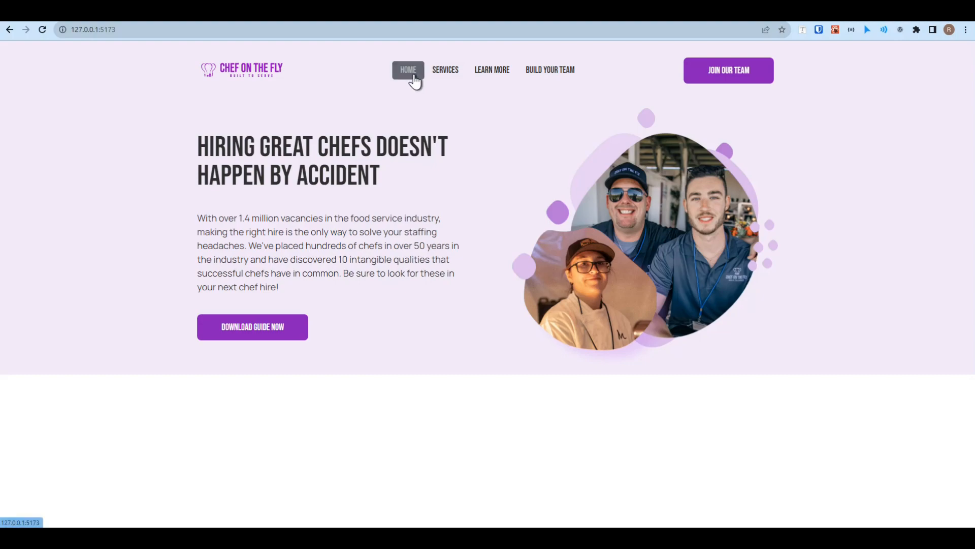
mouse_move(78, 59)
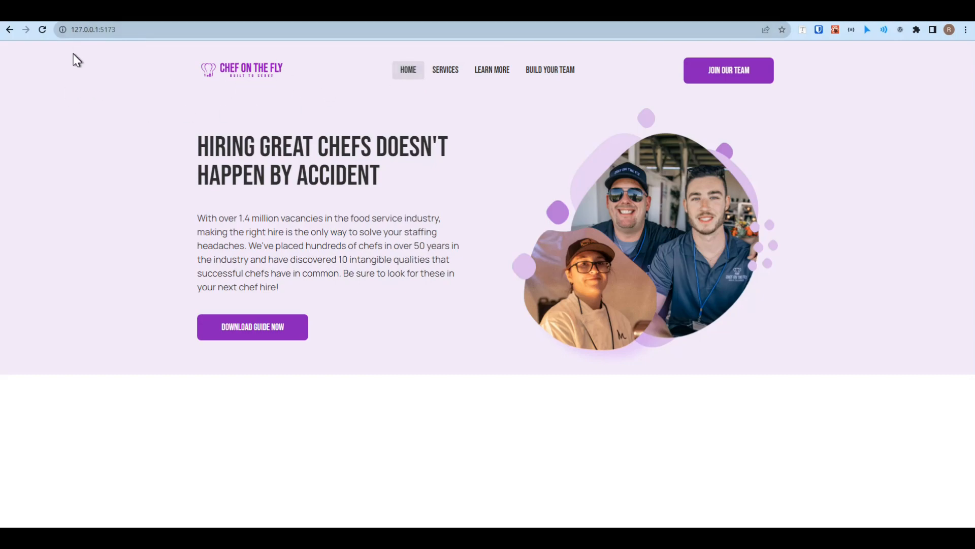
mouse_move(77, 336)
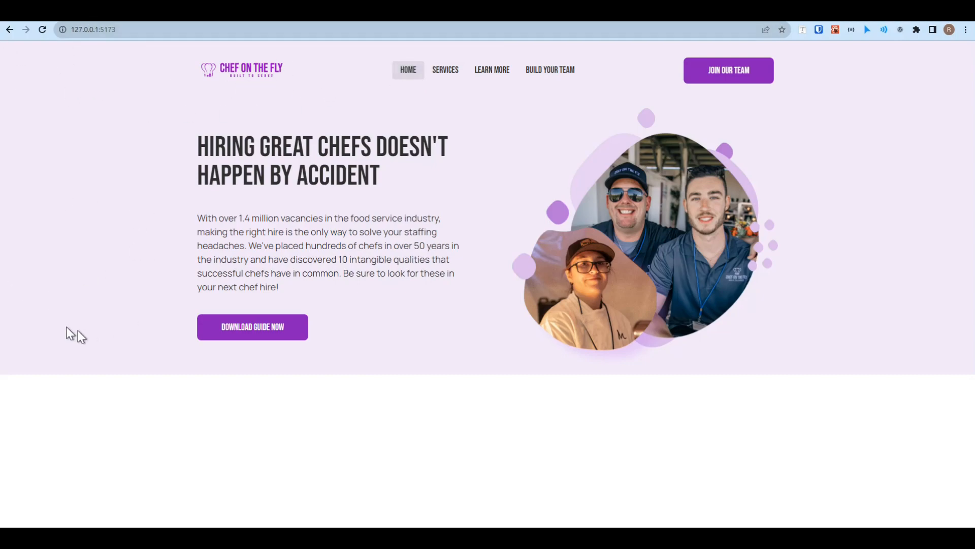
mouse_move(445, 70)
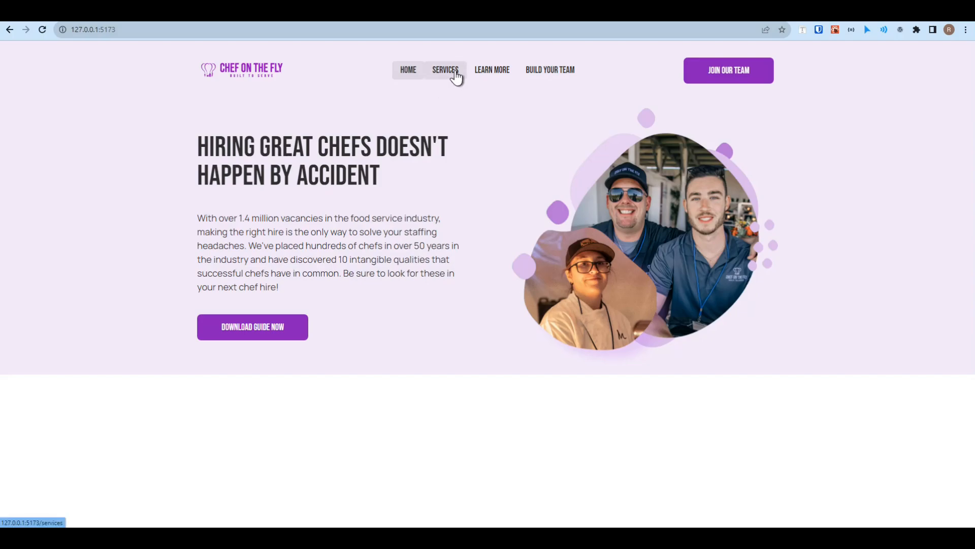
left_click(445, 70)
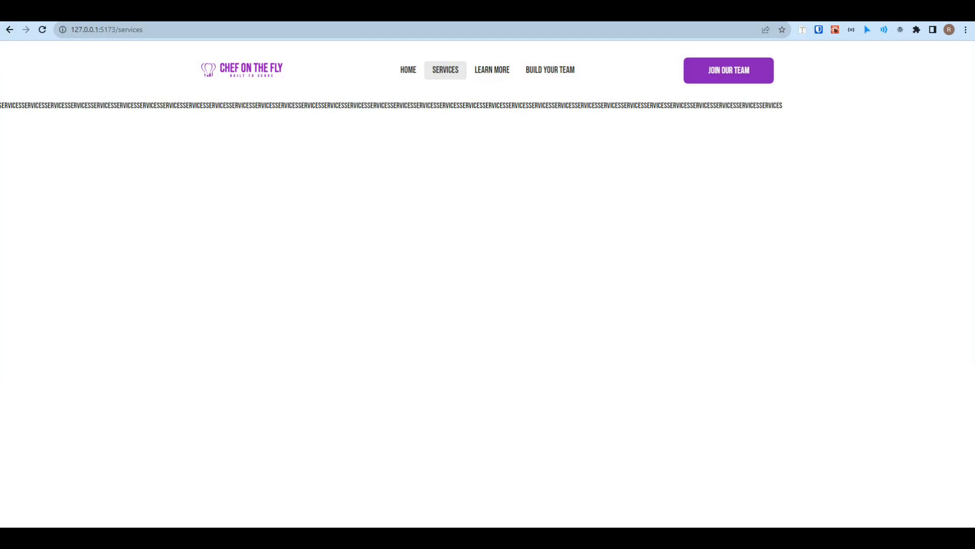
left_click(408, 70)
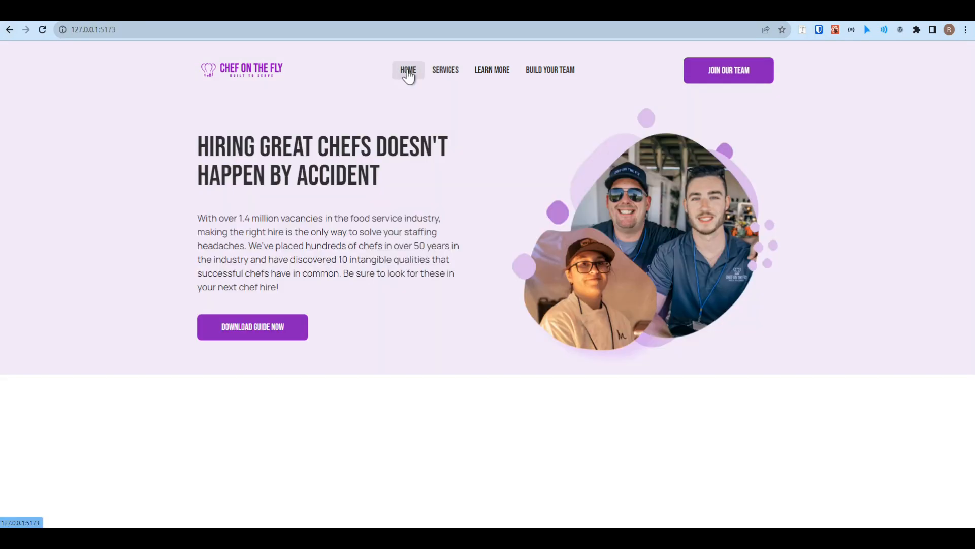